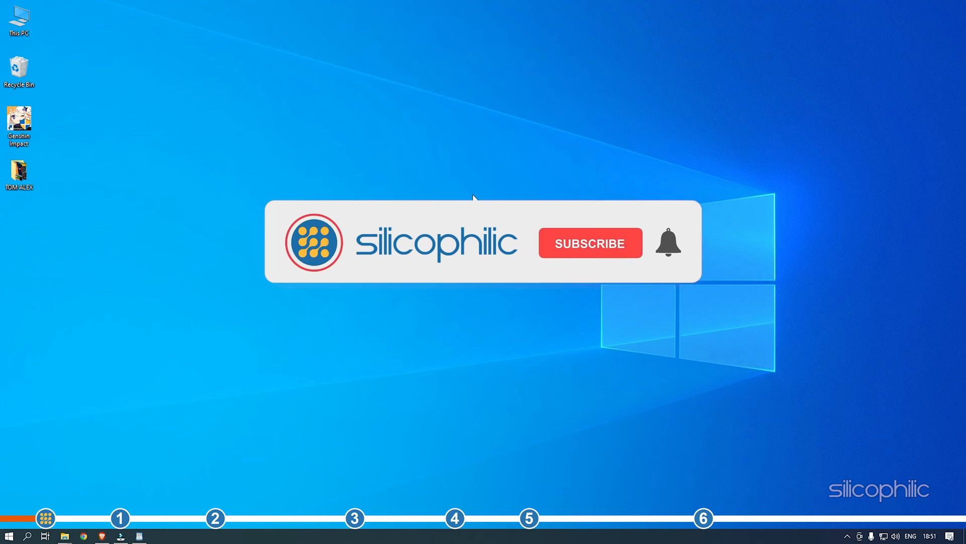
Step: Reach Genshin Impact's DownDetector page and bring the 24-hour outage chart into view
left_click(588, 242)
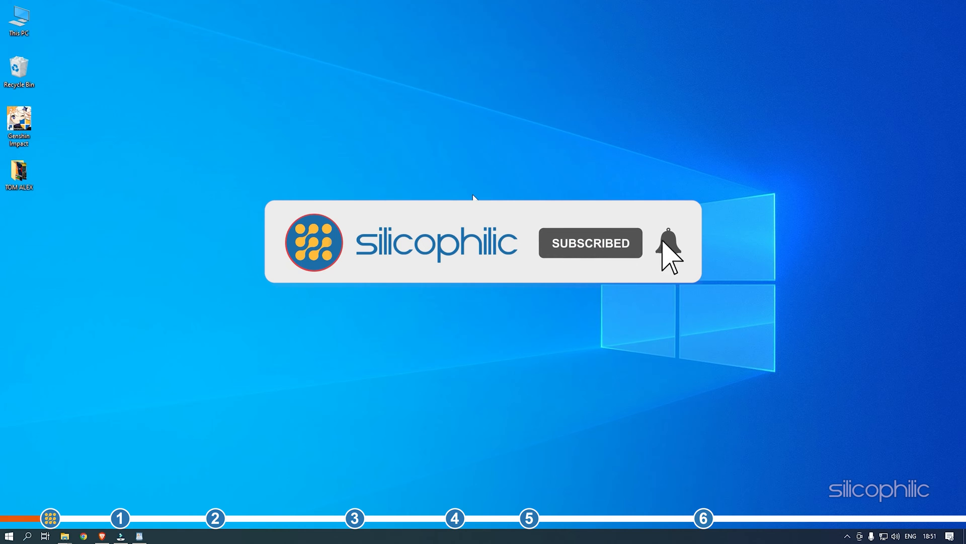
left_click(668, 242)
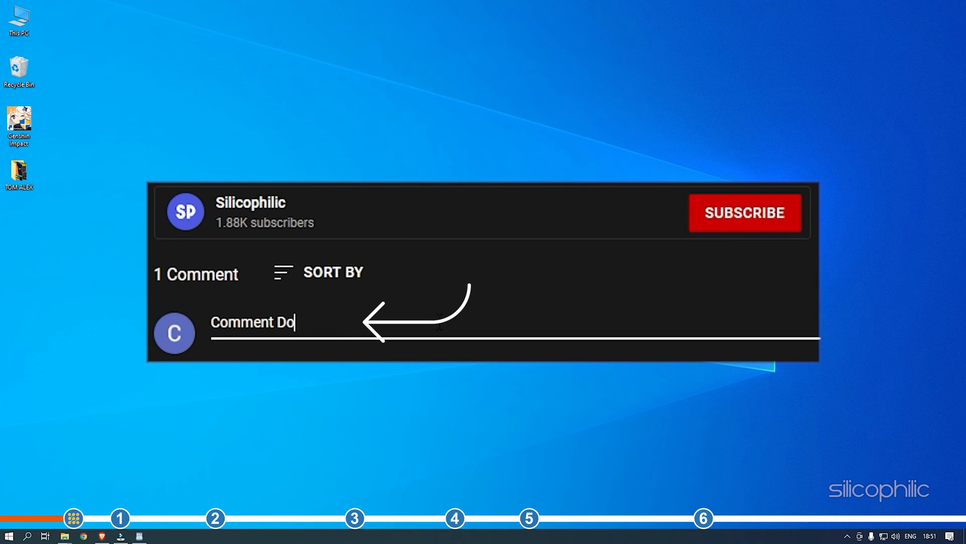
type("wn Below")
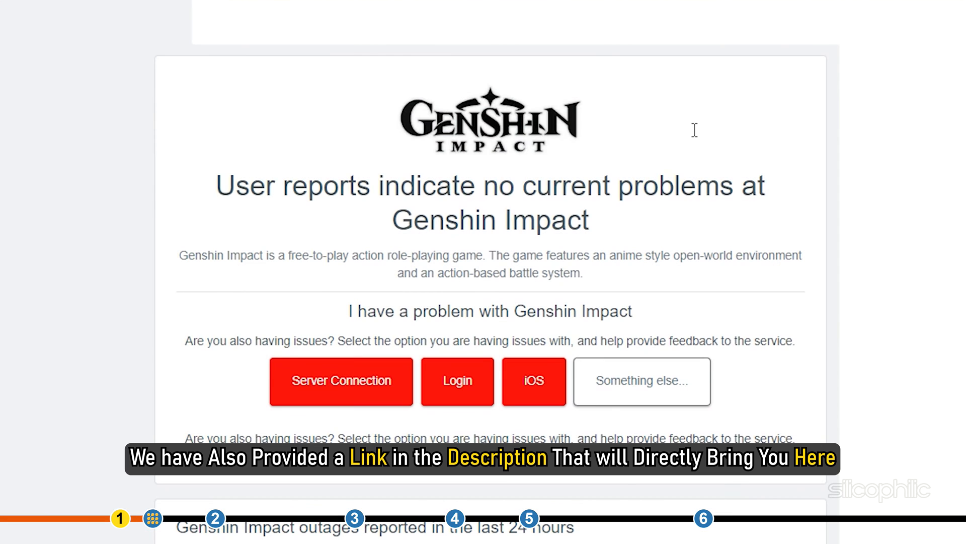
scroll("down", 3)
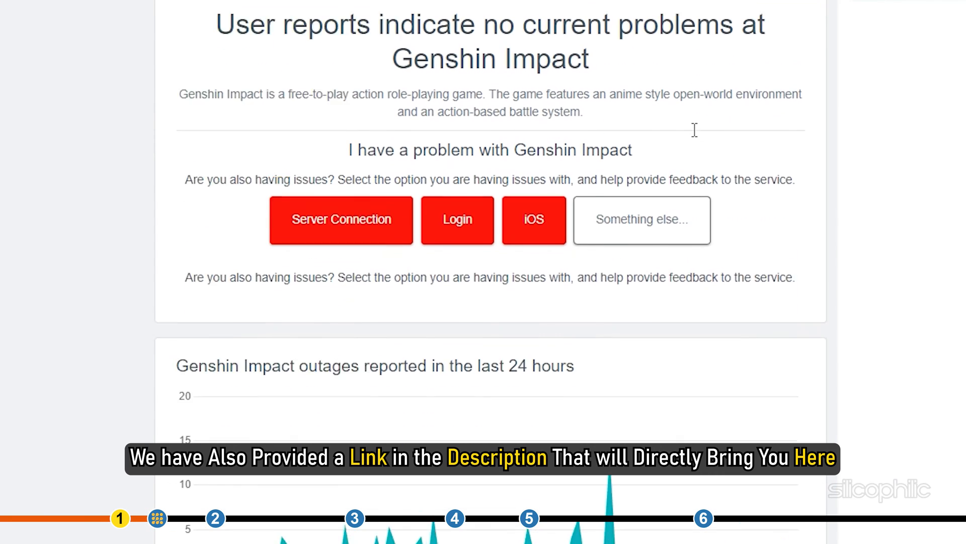
scroll("down", 3)
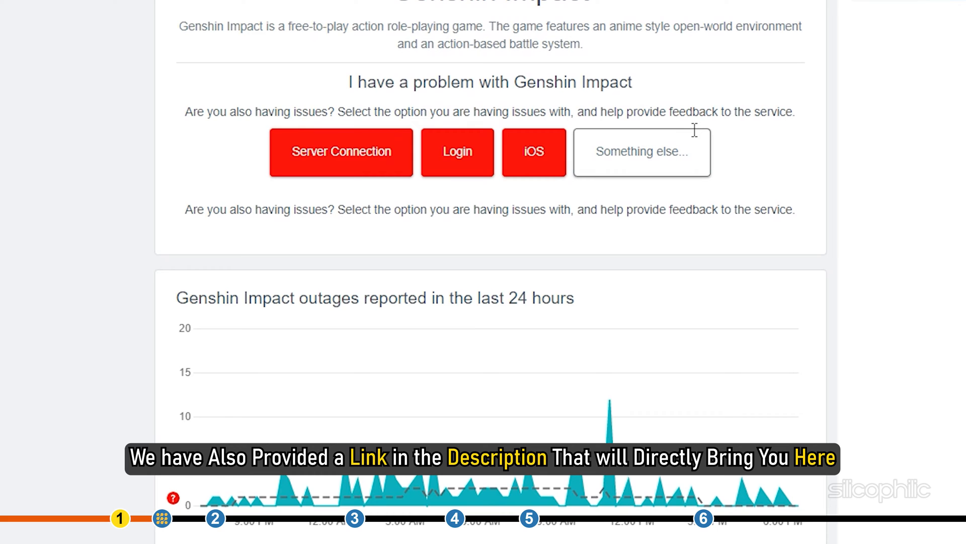
scroll("down", 3)
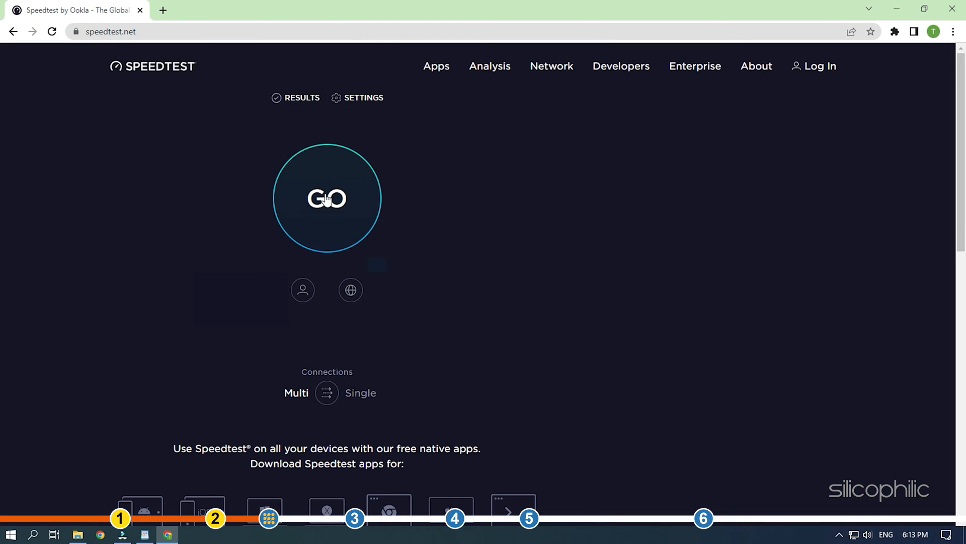
Step: Start the internet speed test with the GO button on speedtest.net
left_click(327, 198)
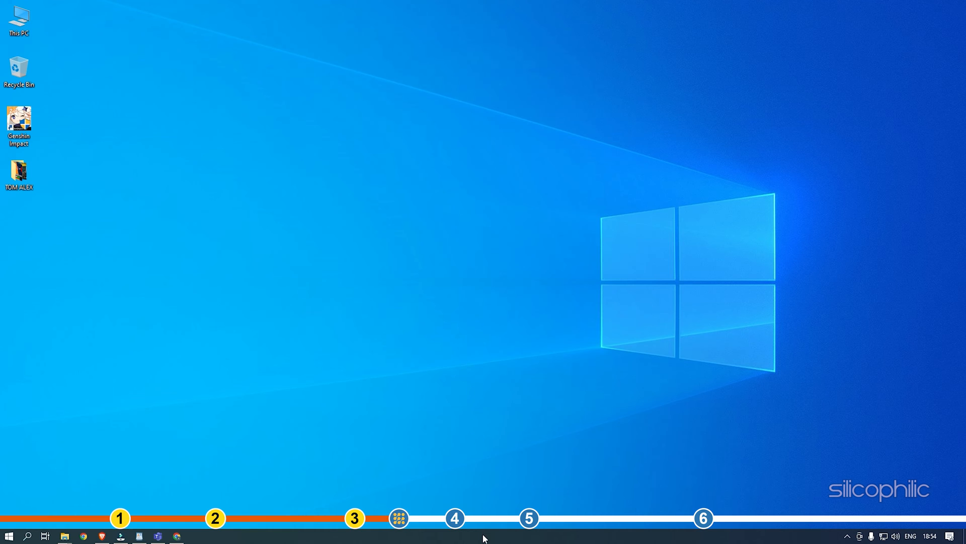
Step: Launch Task Manager from the taskbar, rank processes by Network usage, inspect the browser processes and close it
right_click(484, 536)
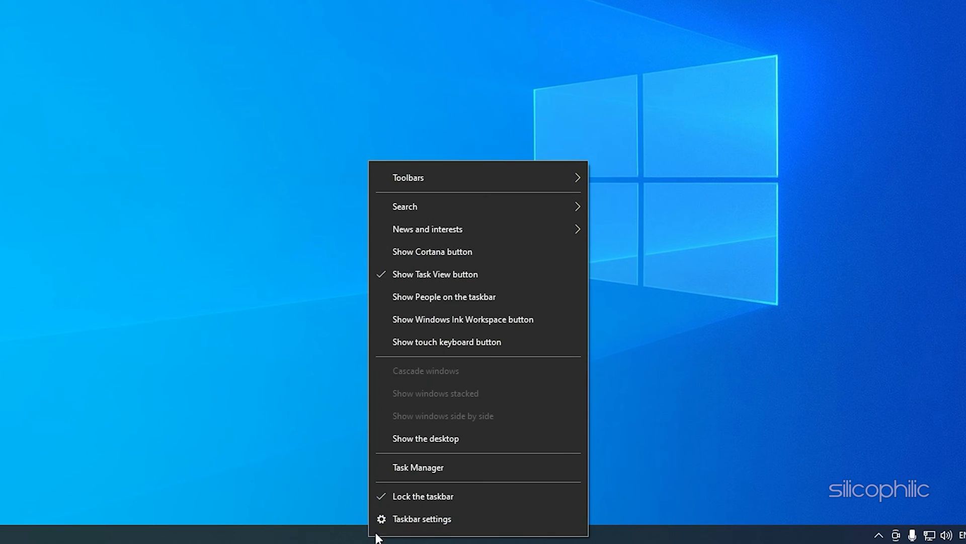
left_click(417, 467)
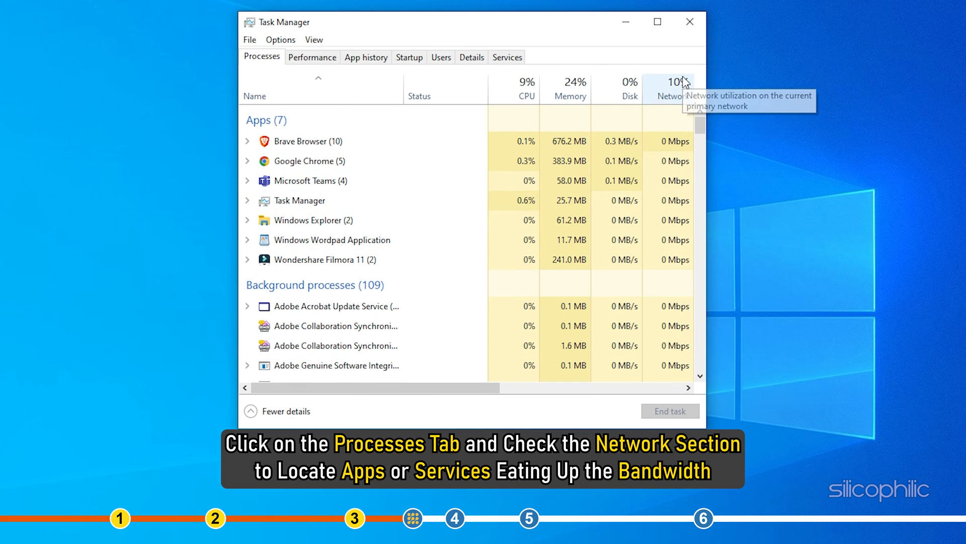
left_click(672, 95)
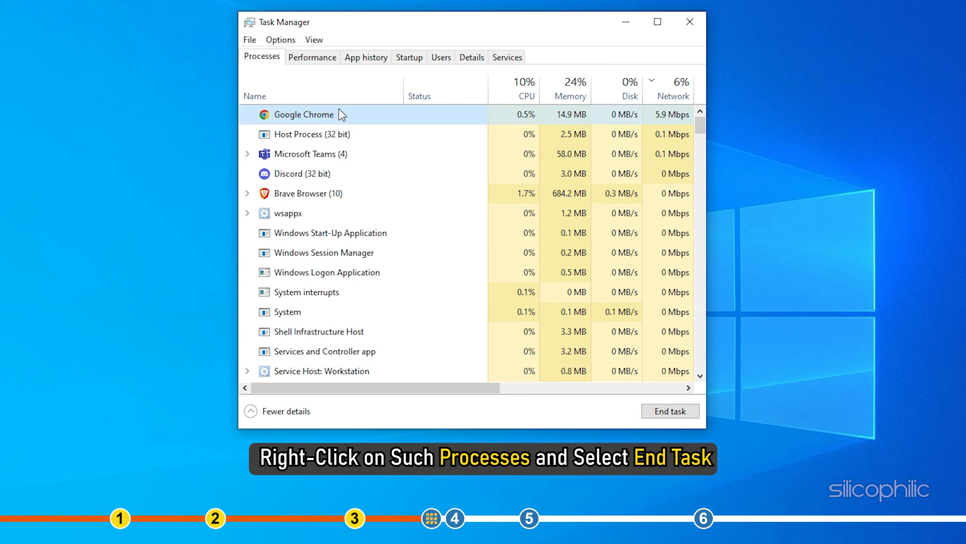
right_click(302, 114)
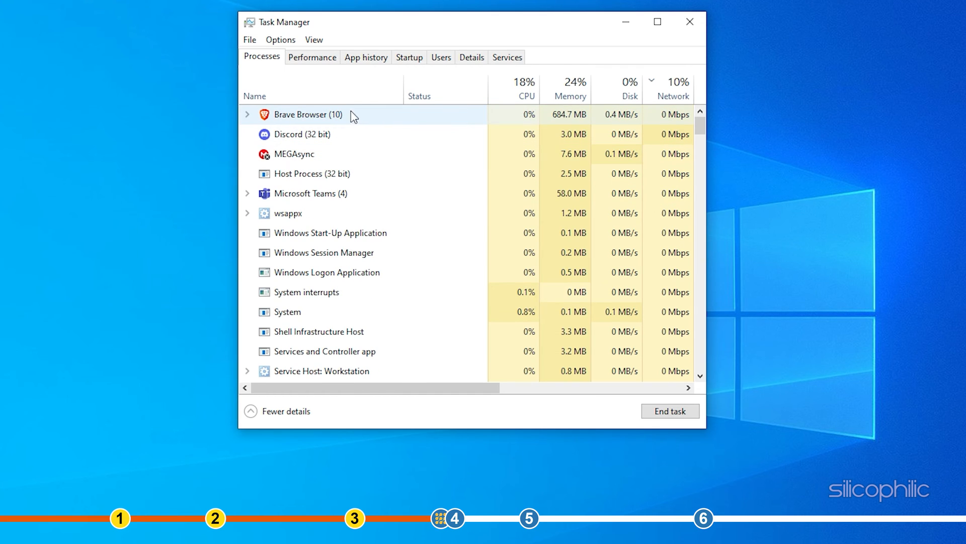
right_click(302, 114)
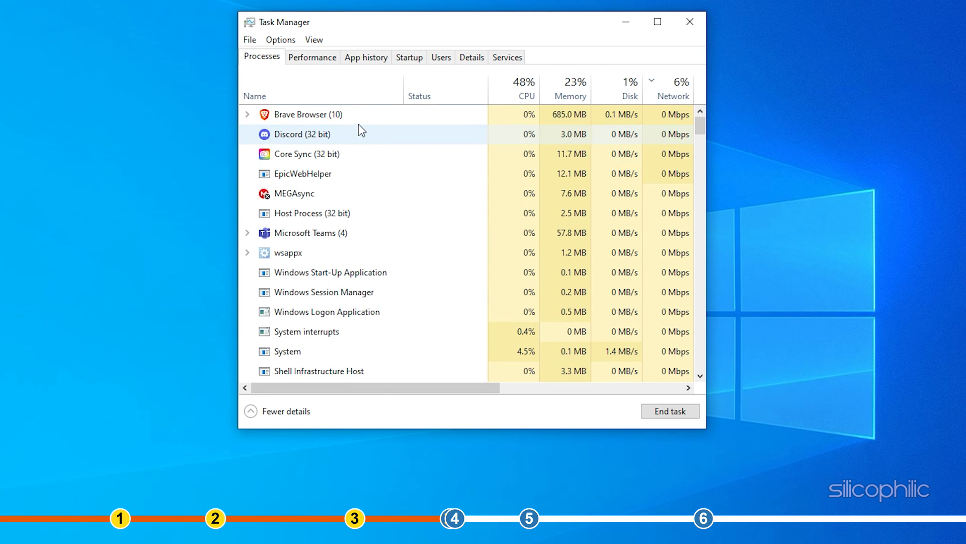
left_click(689, 22)
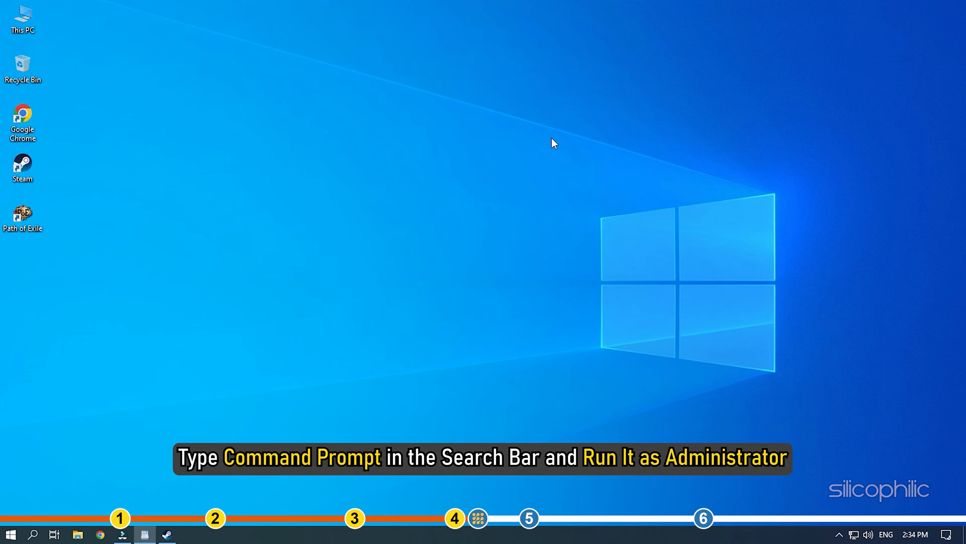
mouse_move(78, 496)
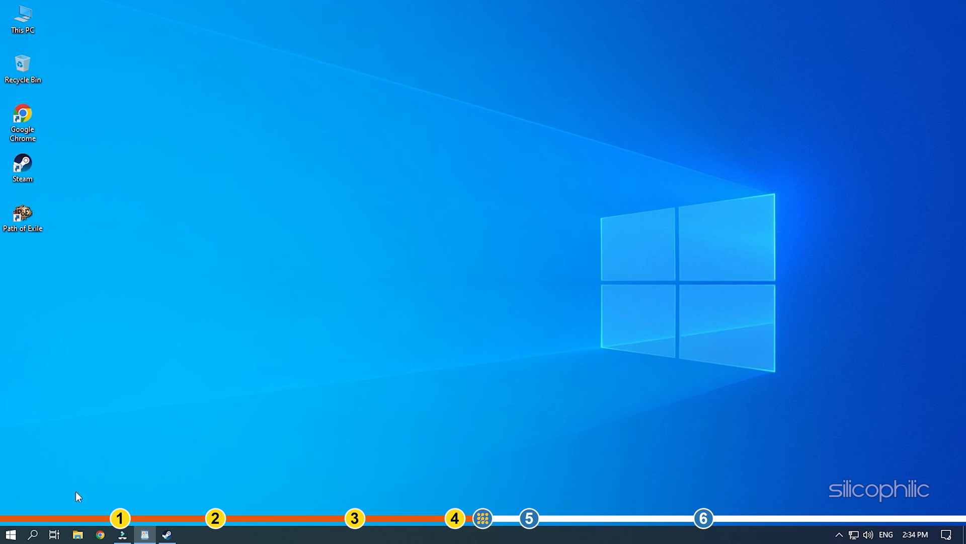
Step: Run ipconfig /flushdns in an administrator Command Prompt and close it after the success message
left_click(34, 533)
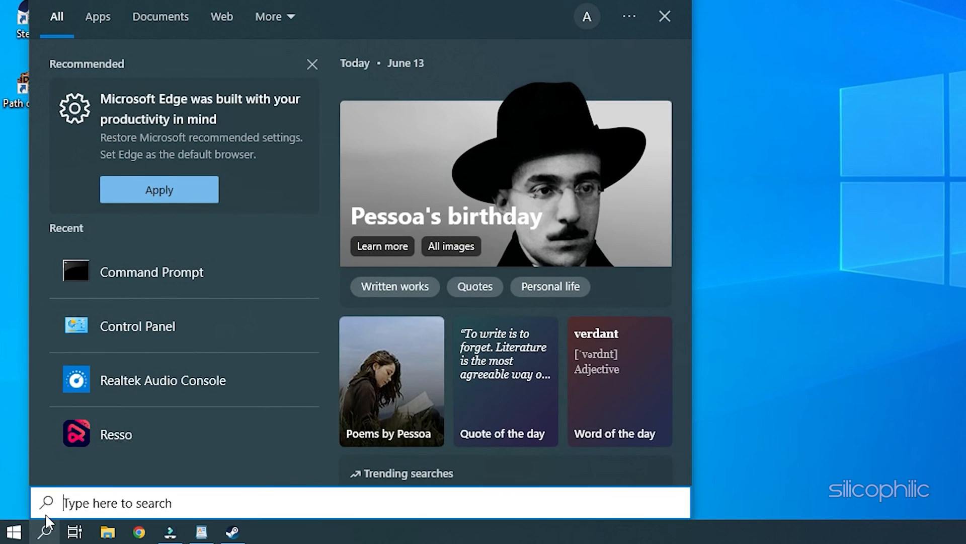
type("cmd")
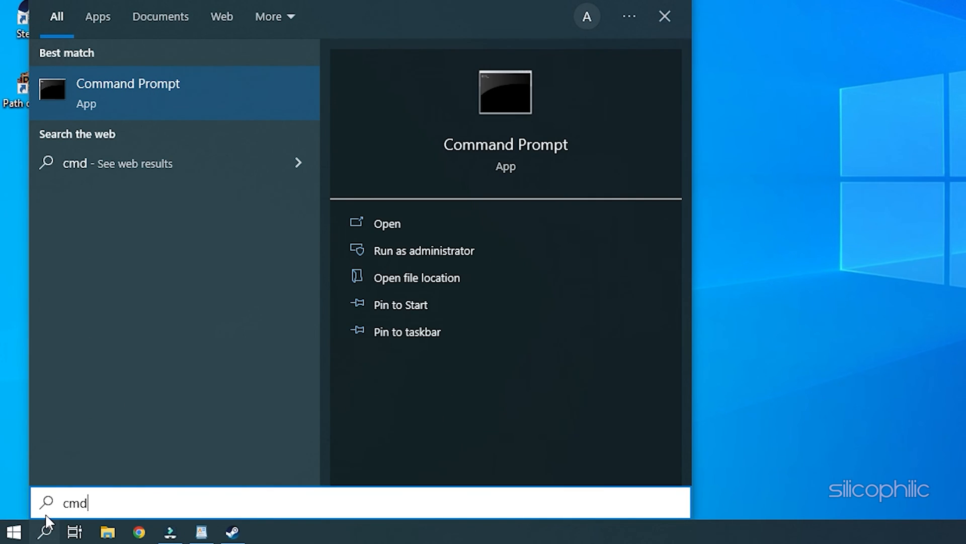
mouse_move(490, 260)
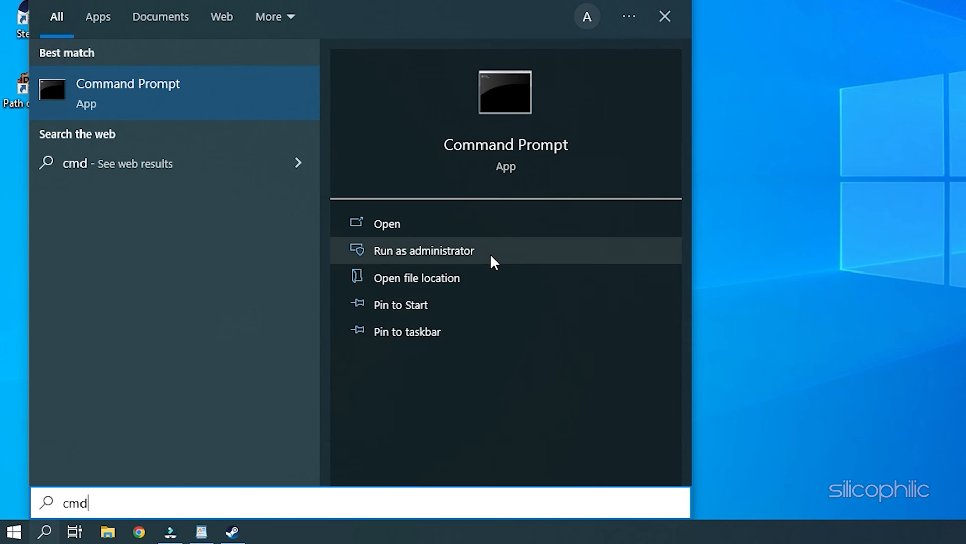
left_click(423, 250)
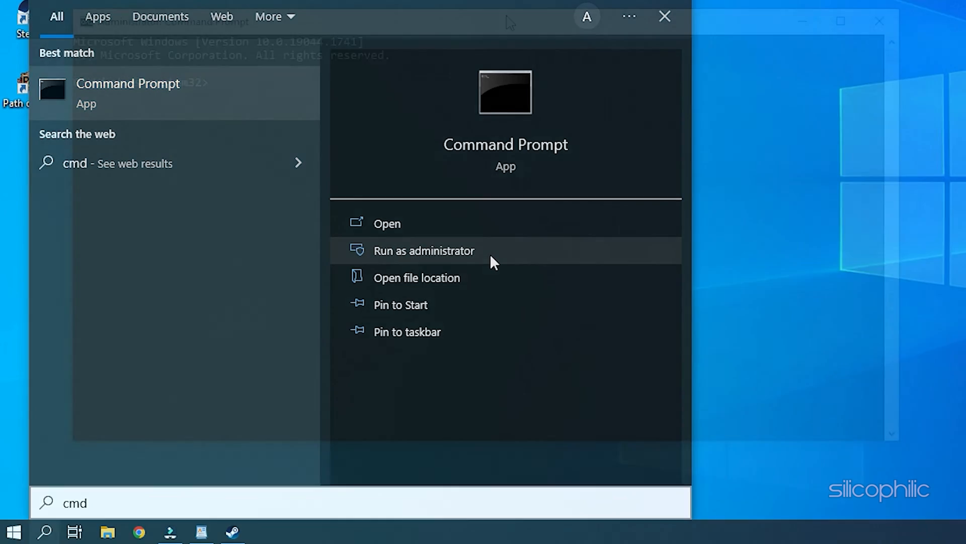
left_click(423, 250)
type("ipconfig /flushdn")
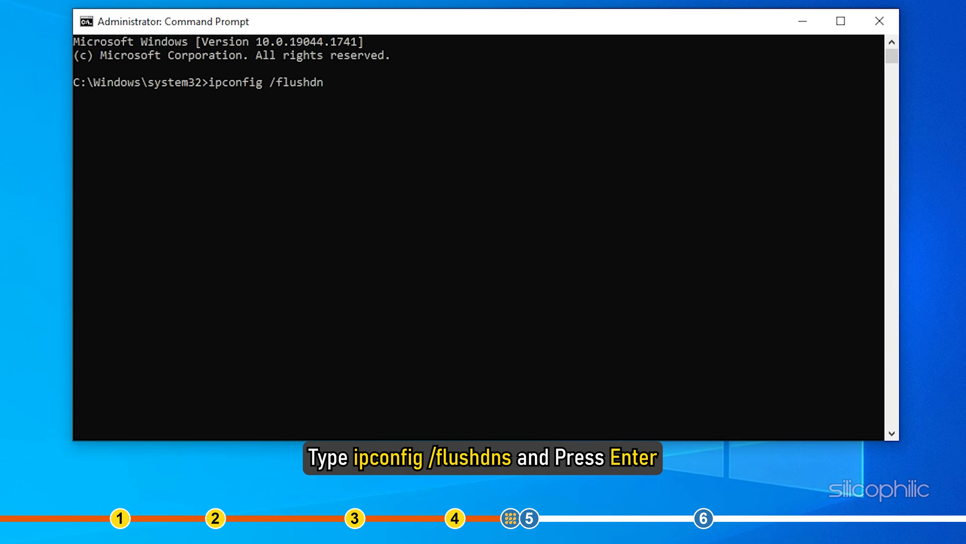
key("Enter")
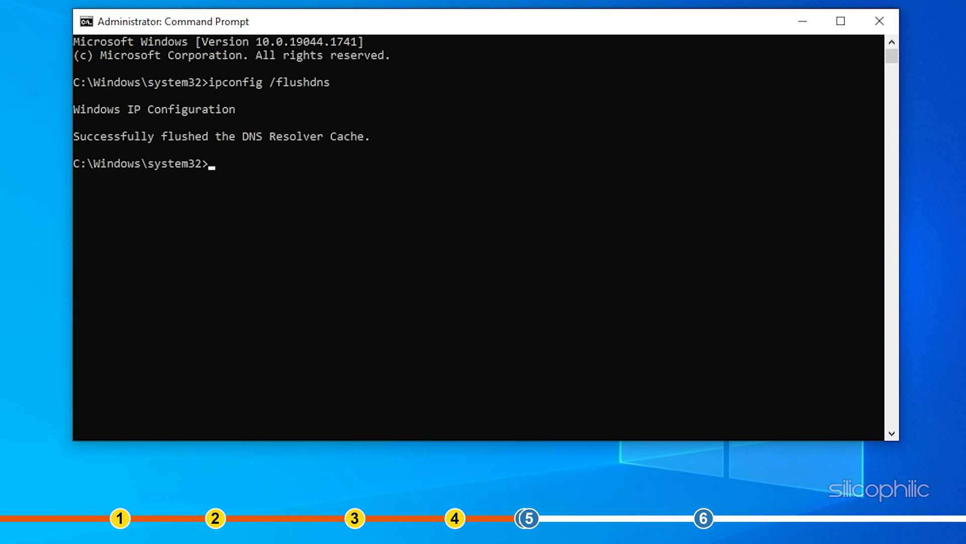
left_click(879, 21)
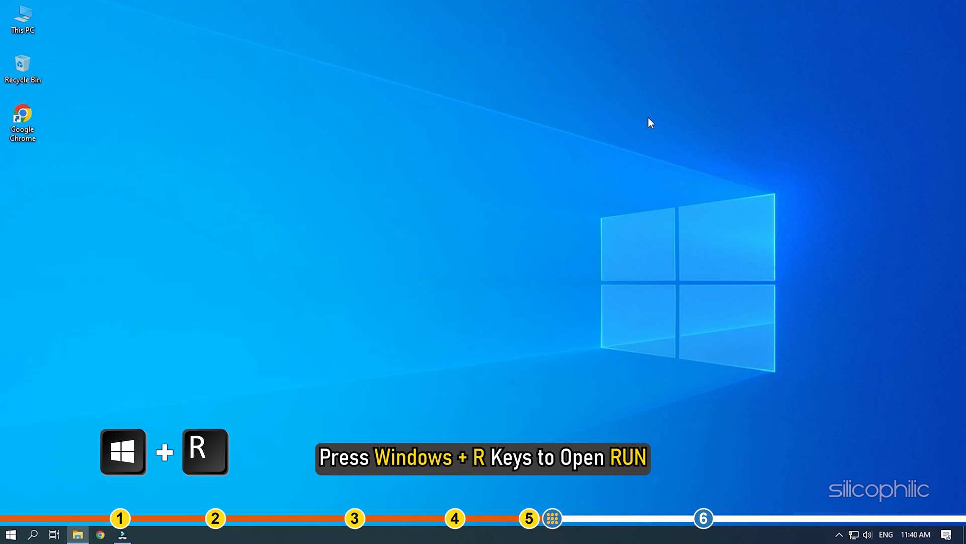
Step: Open Network Connections via Run and reach the Ethernet adapter's IPv4 properties
key("win+r")
type("ncpa.cpl")
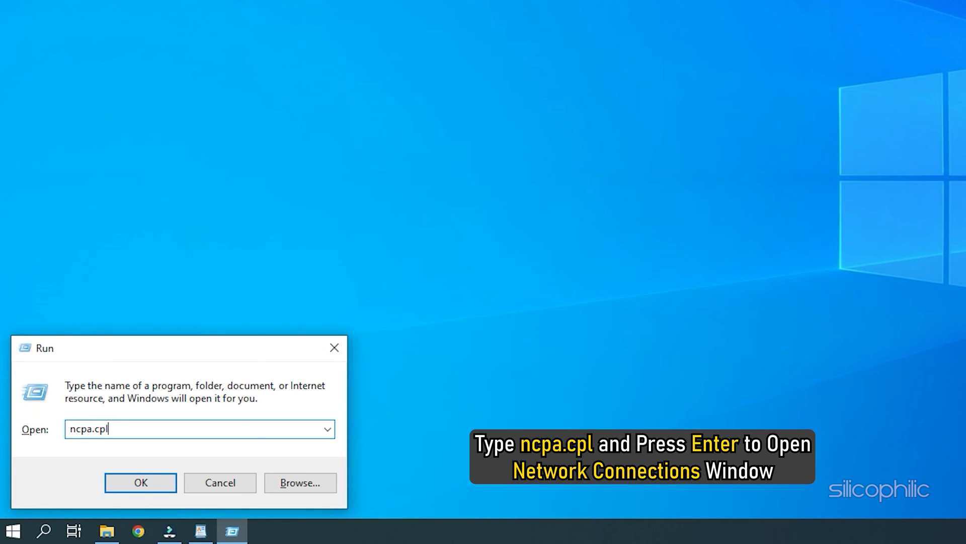
key("Enter")
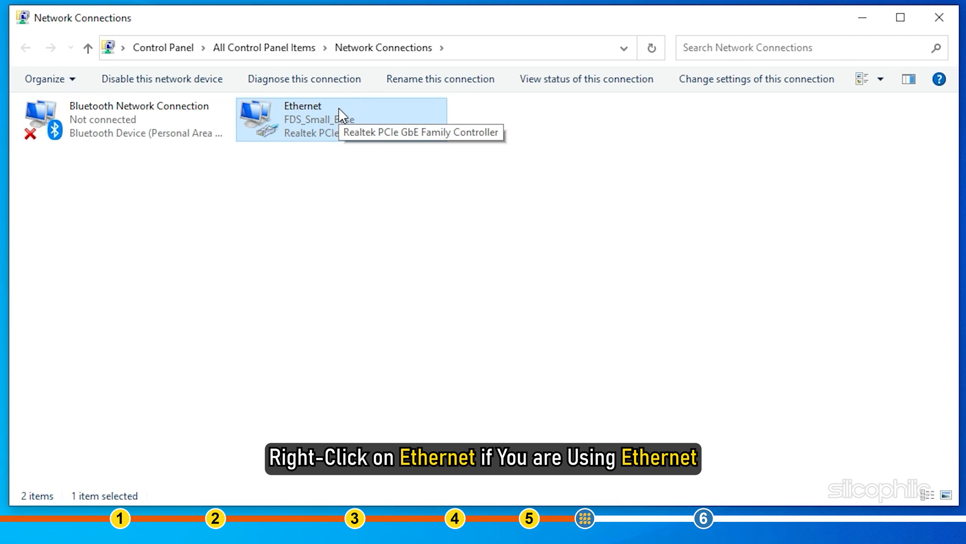
right_click(302, 117)
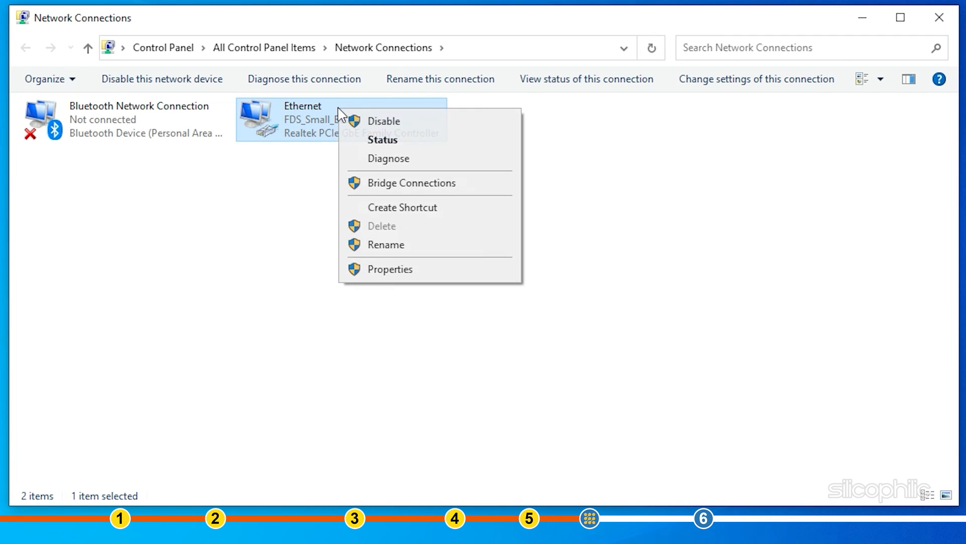
mouse_move(434, 269)
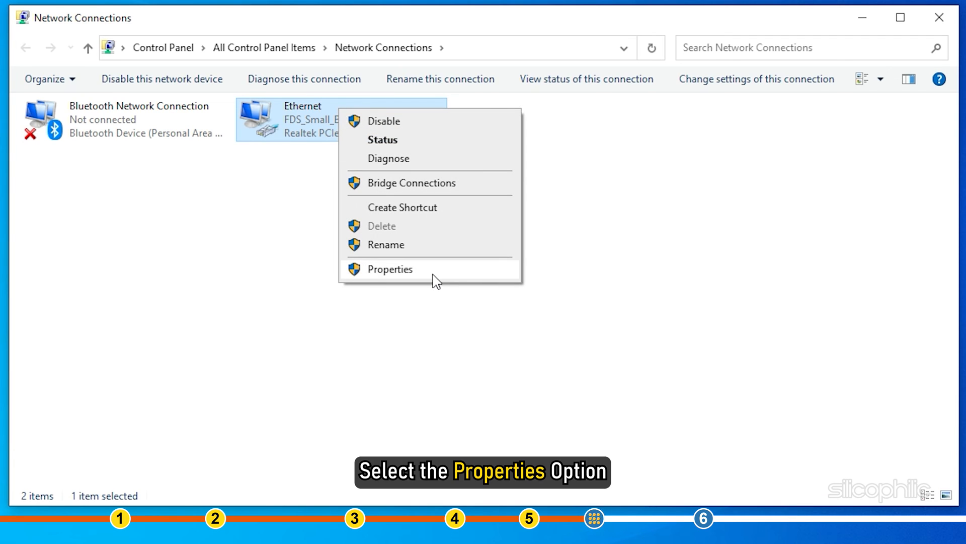
left_click(390, 268)
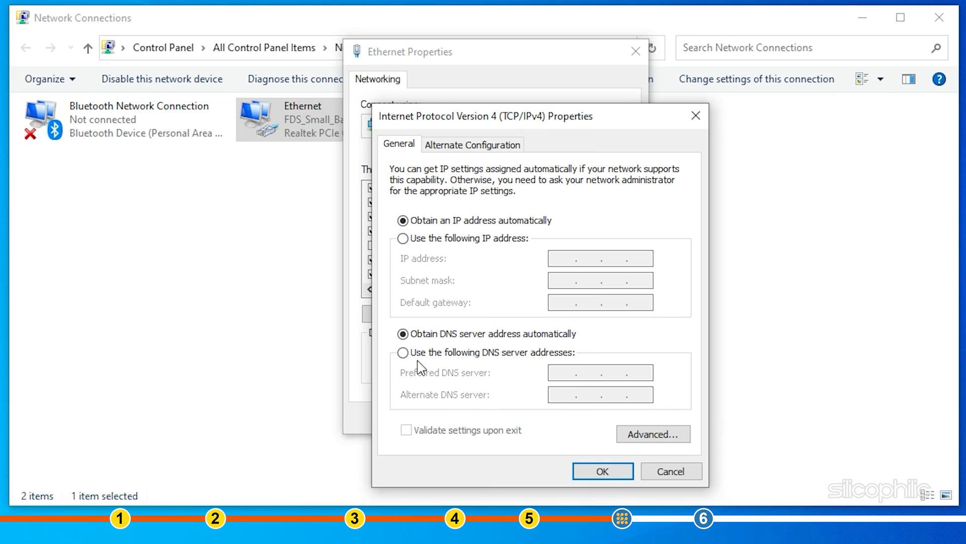
Step: Switch to manual DNS, entering 8.8.8.8 first and ending with 1.1.1.1 preferred and 1.0.0.1 alternate
left_click(403, 351)
type("8.8.8.")
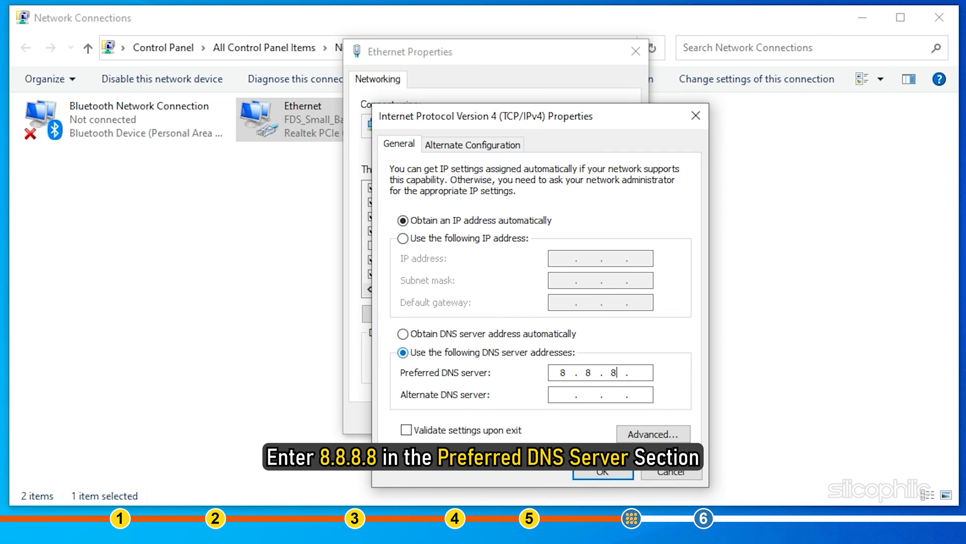
type("8")
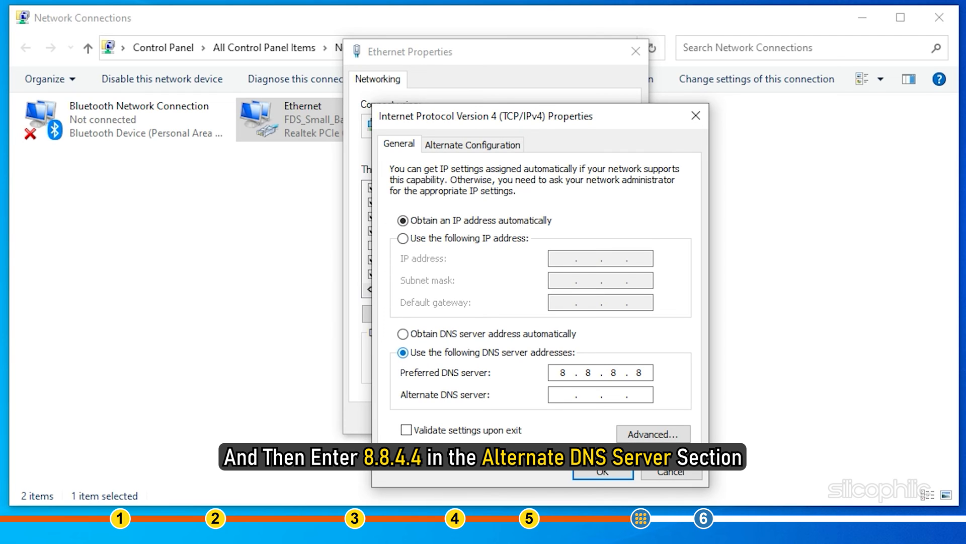
type("8.8.4.4")
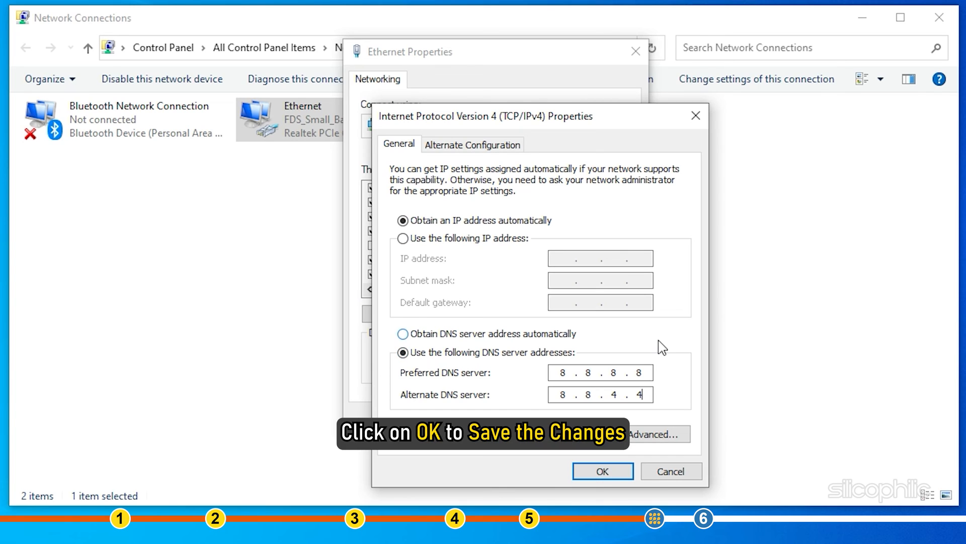
left_click(602, 470)
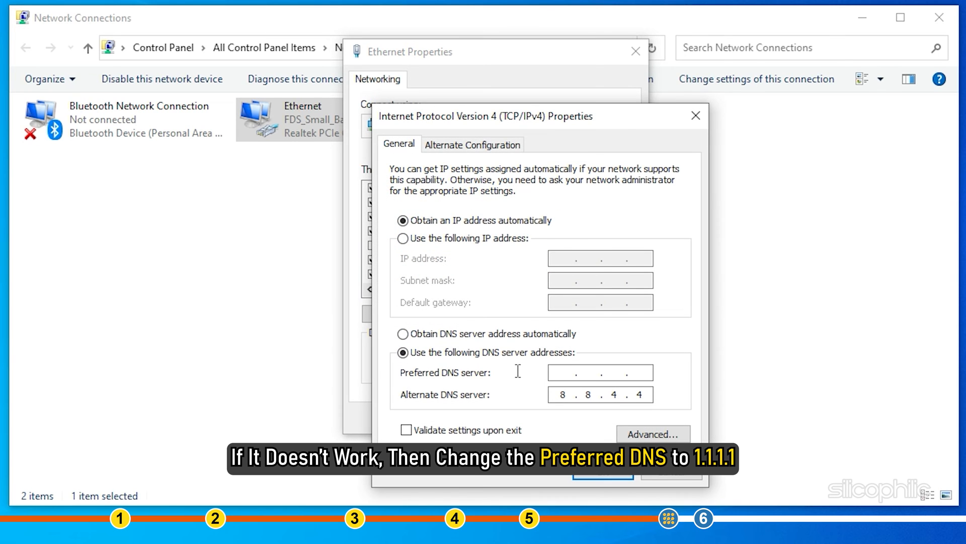
type("1.1.1.")
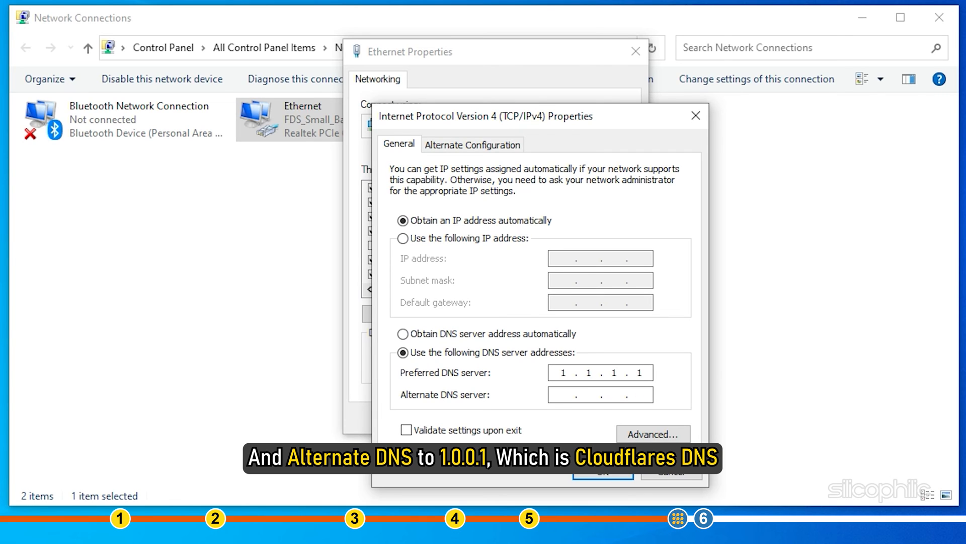
type("1...")
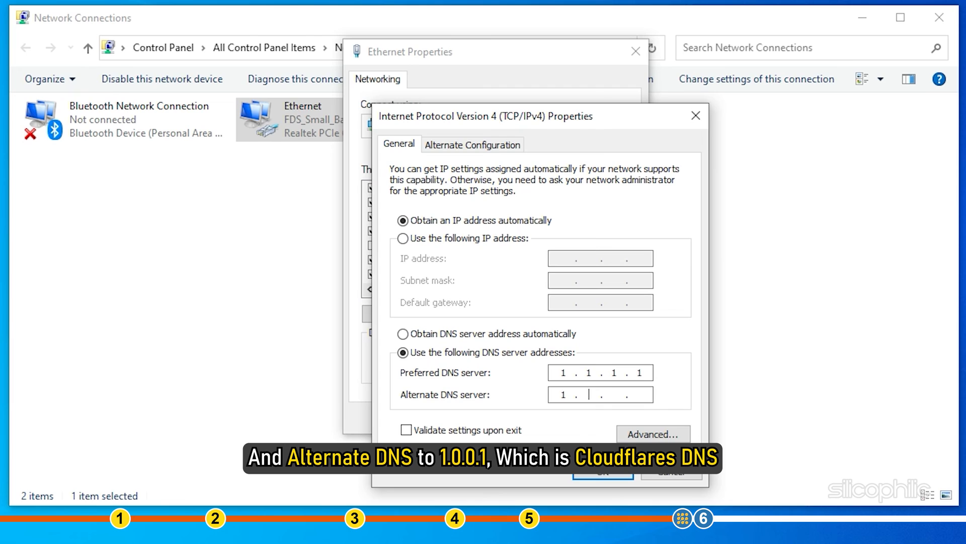
type("0.0.1")
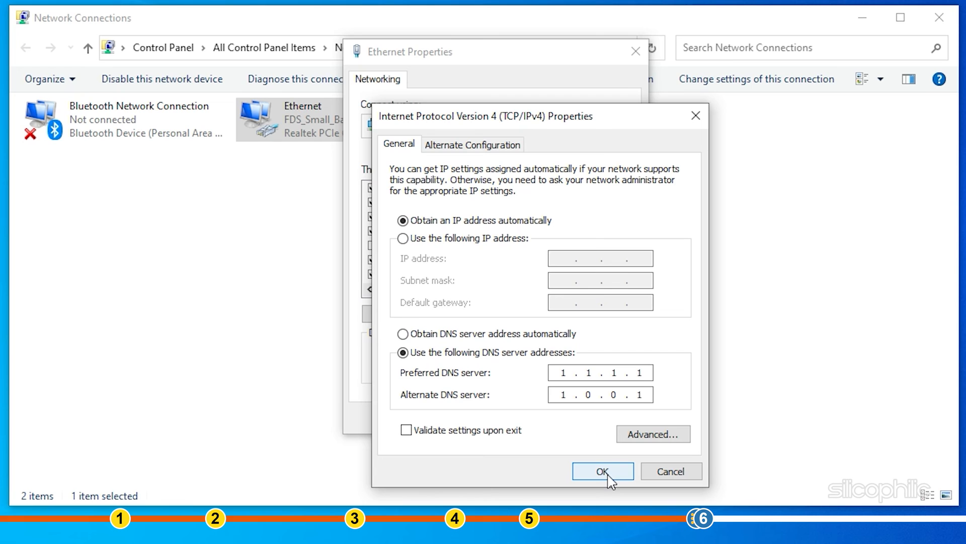
Step: Confirm the Cloudflare DNS addresses with OK in the IPv4 properties
left_click(602, 471)
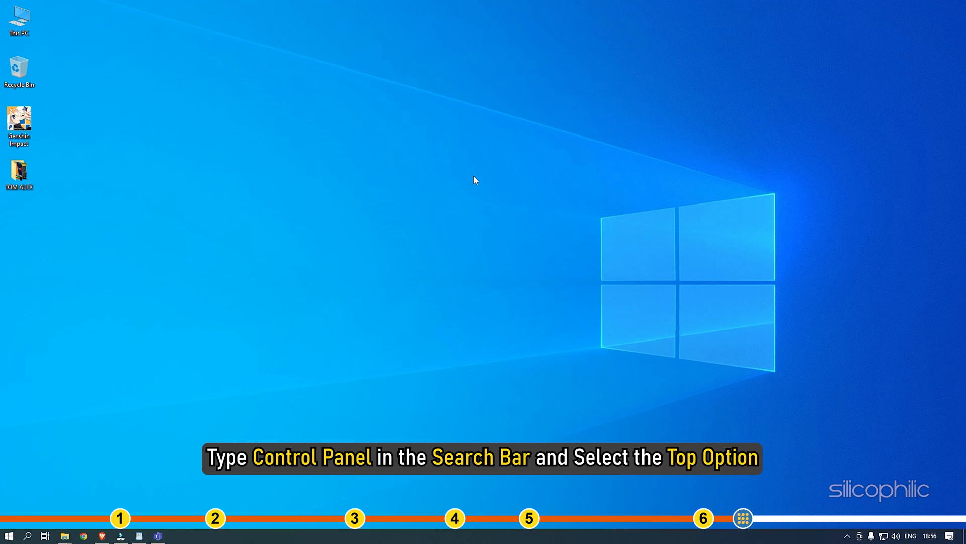
Step: Open Control Panel from search and show its items as Large icons
left_click(8, 535)
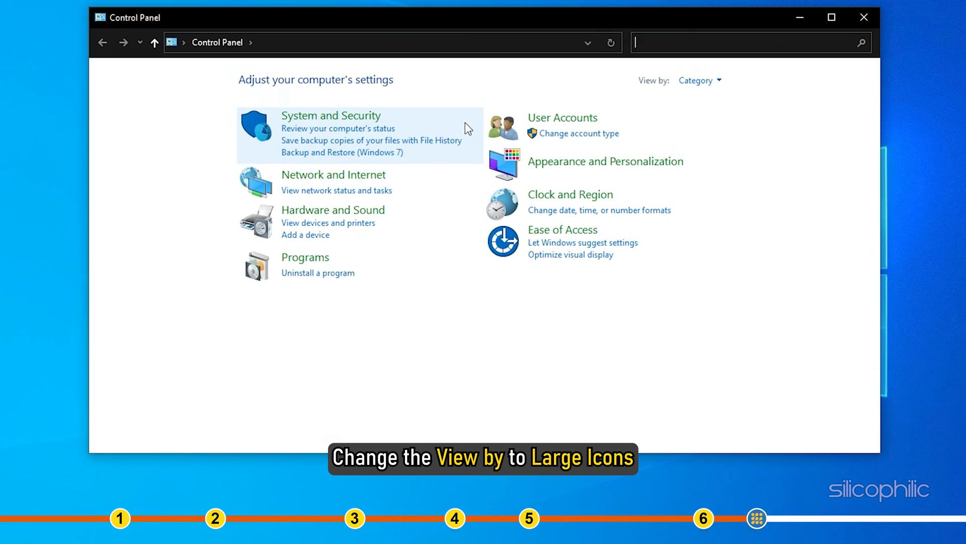
mouse_move(677, 93)
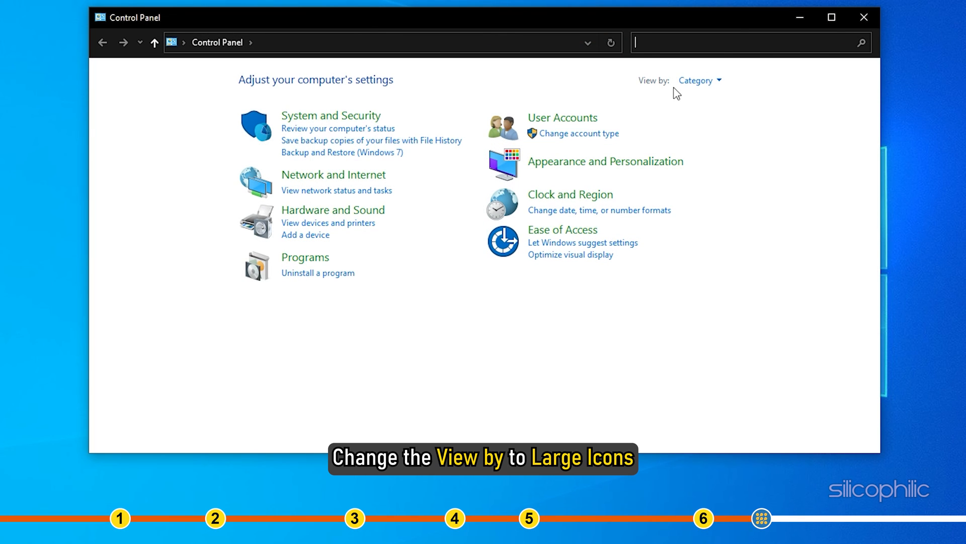
left_click(696, 80)
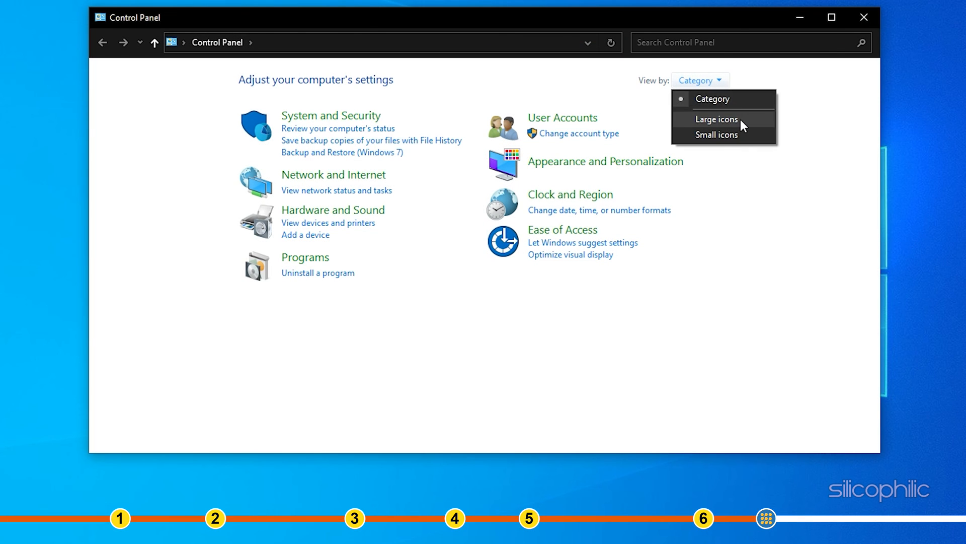
left_click(716, 119)
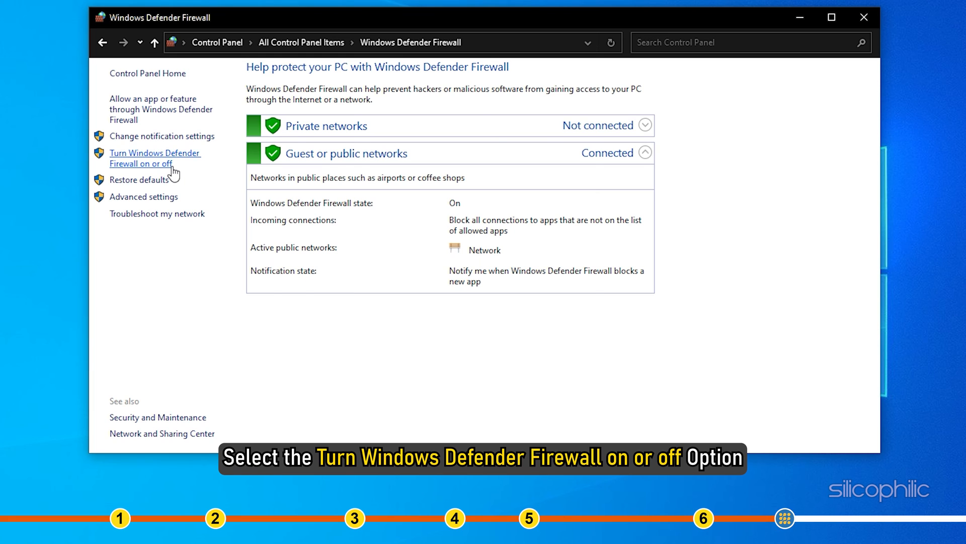
Step: Turn Windows Defender Firewall off for private and public networks and apply with OK
left_click(155, 158)
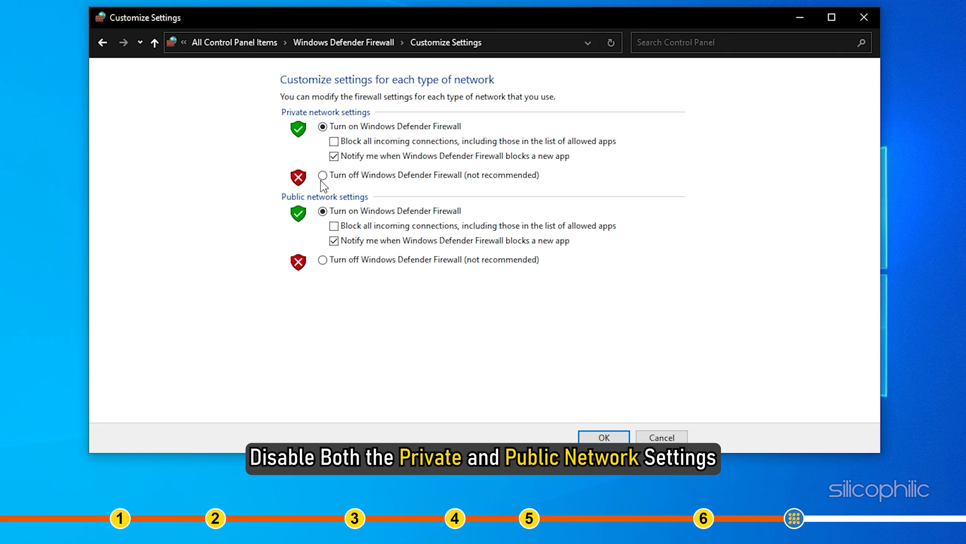
left_click(323, 175)
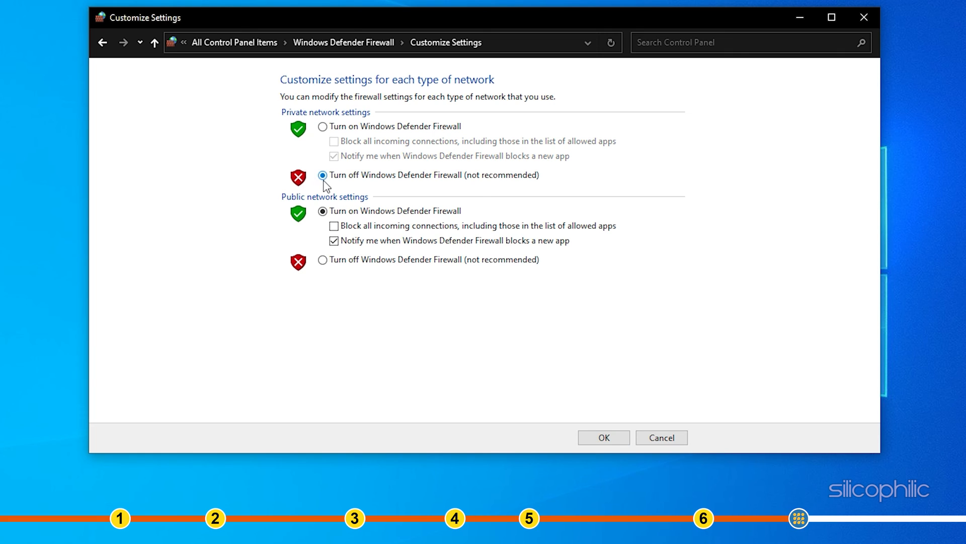
left_click(323, 260)
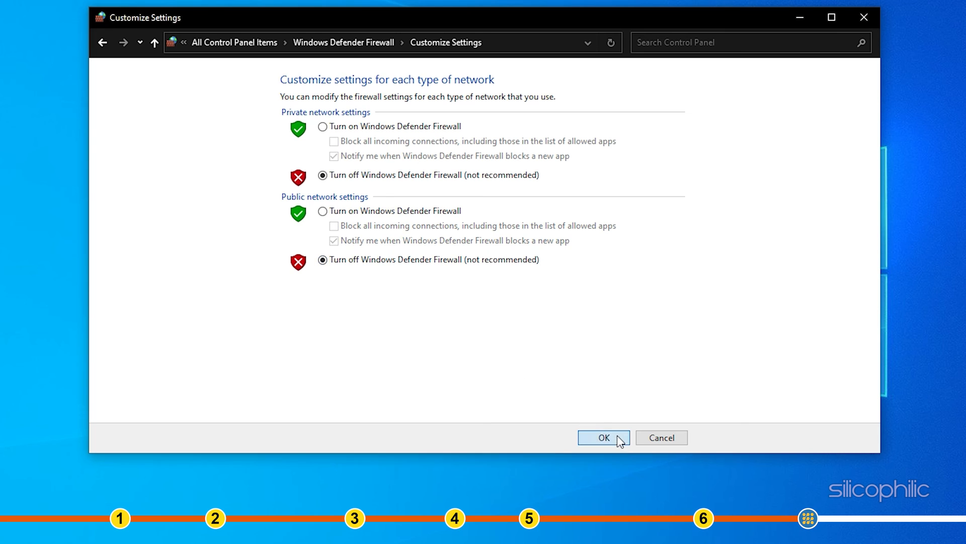
left_click(603, 437)
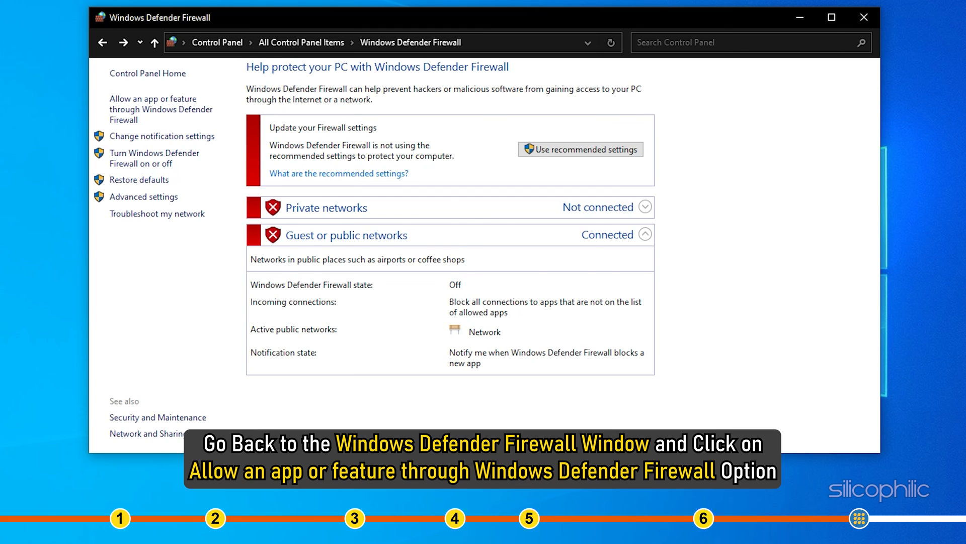
Step: Open the list of apps allowed through Windows Defender Firewall and scroll through it
left_click(579, 149)
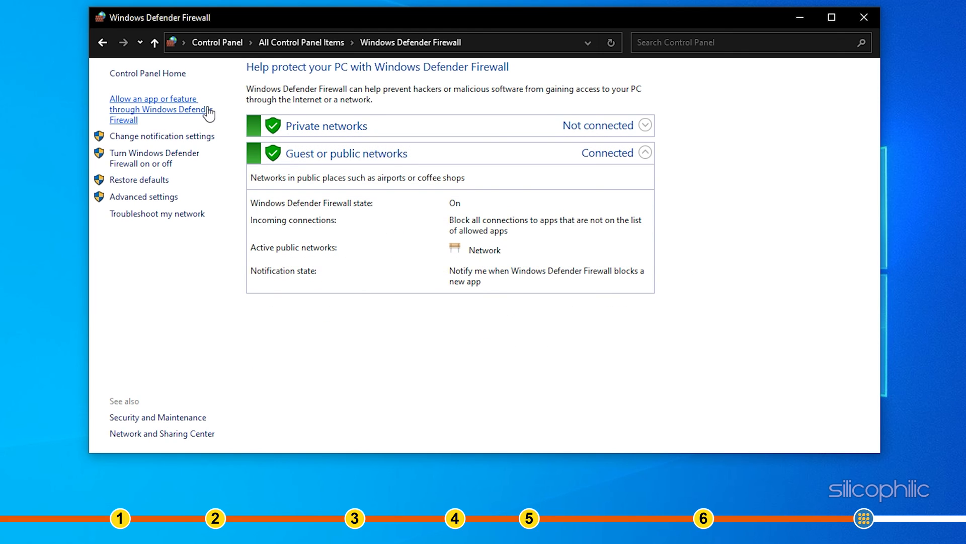
left_click(158, 109)
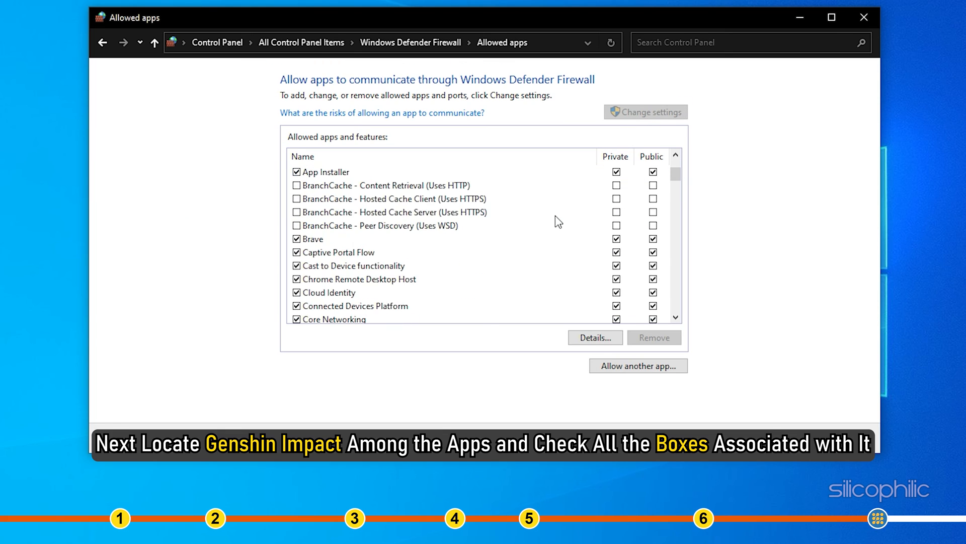
scroll("down", 3)
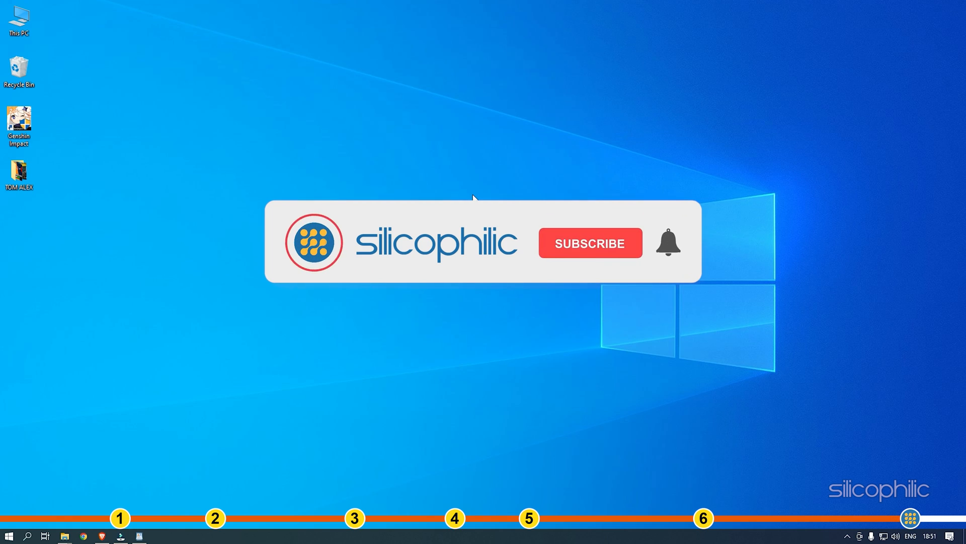
left_click(589, 242)
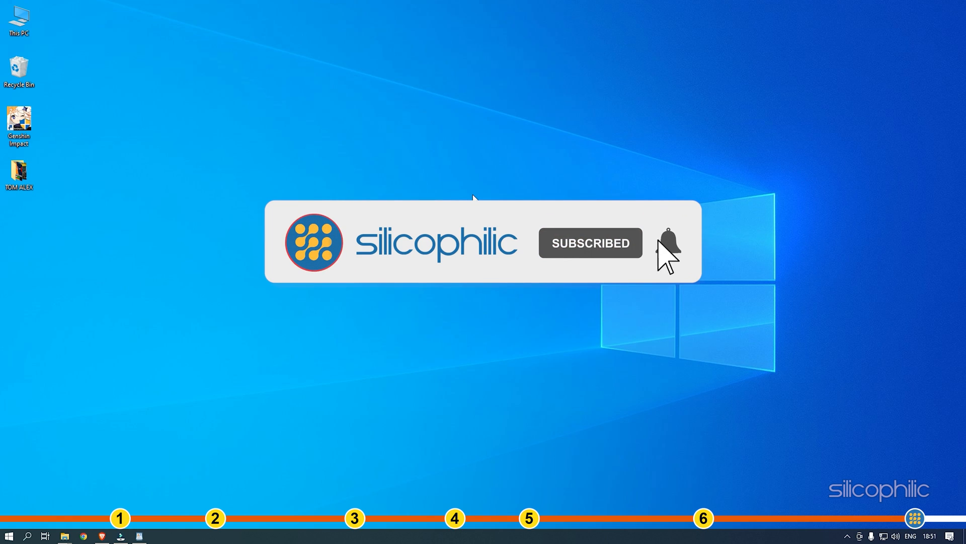
left_click(666, 242)
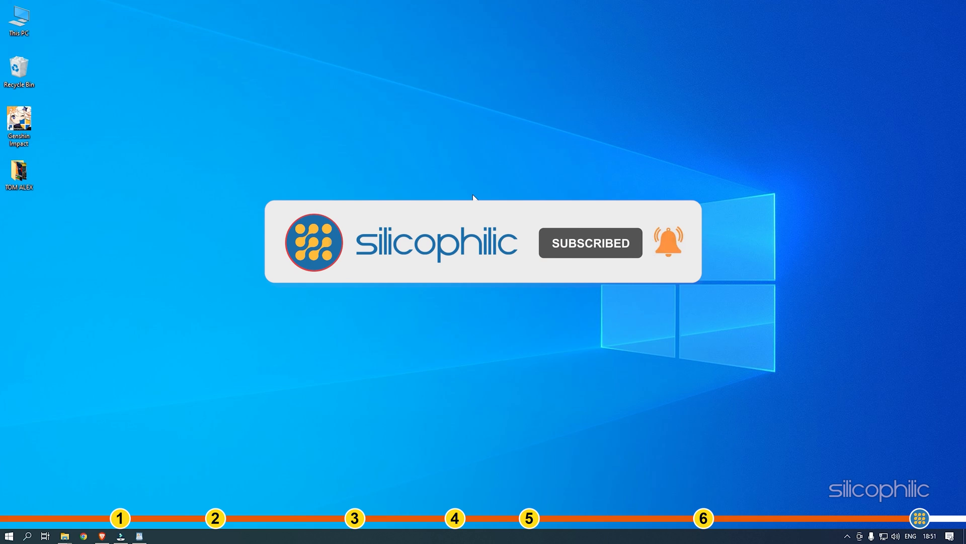